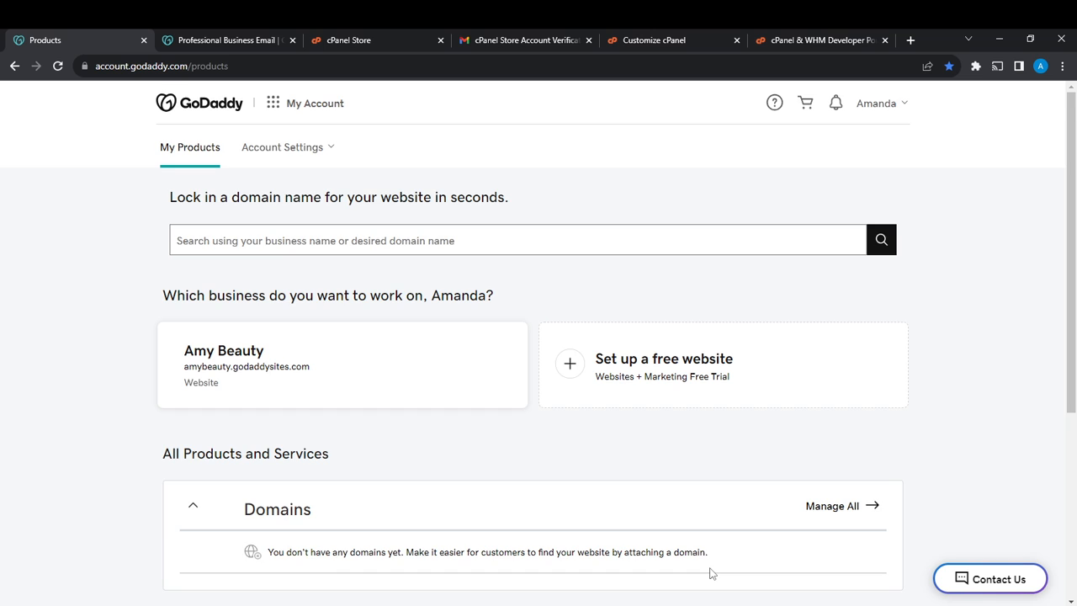
# Step: Scroll the account products page down to the Domains section
pyautogui.scroll(-3)
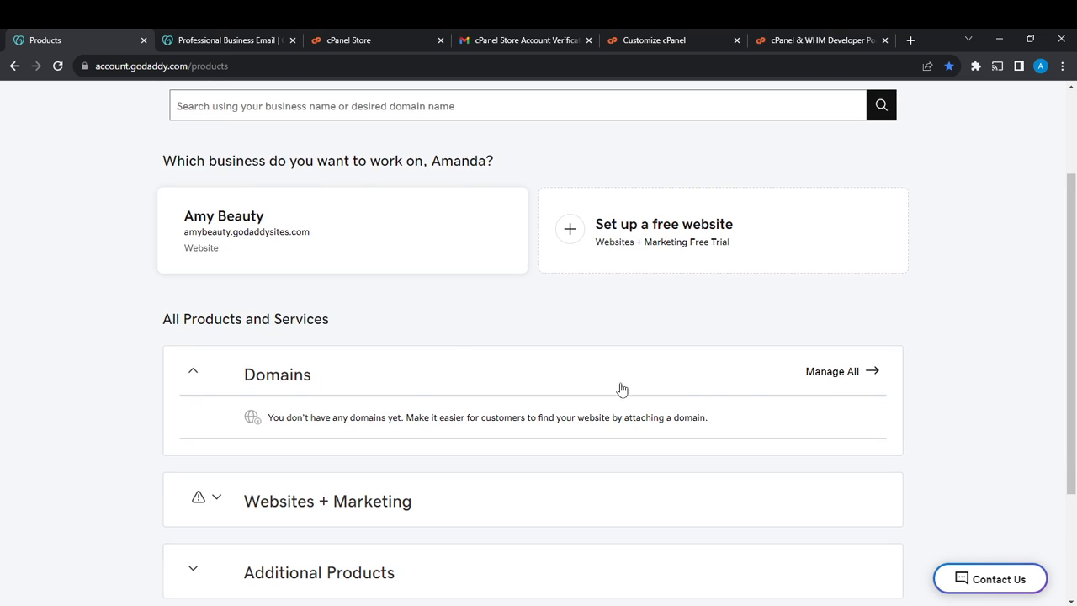
pyautogui.moveTo(833, 377)
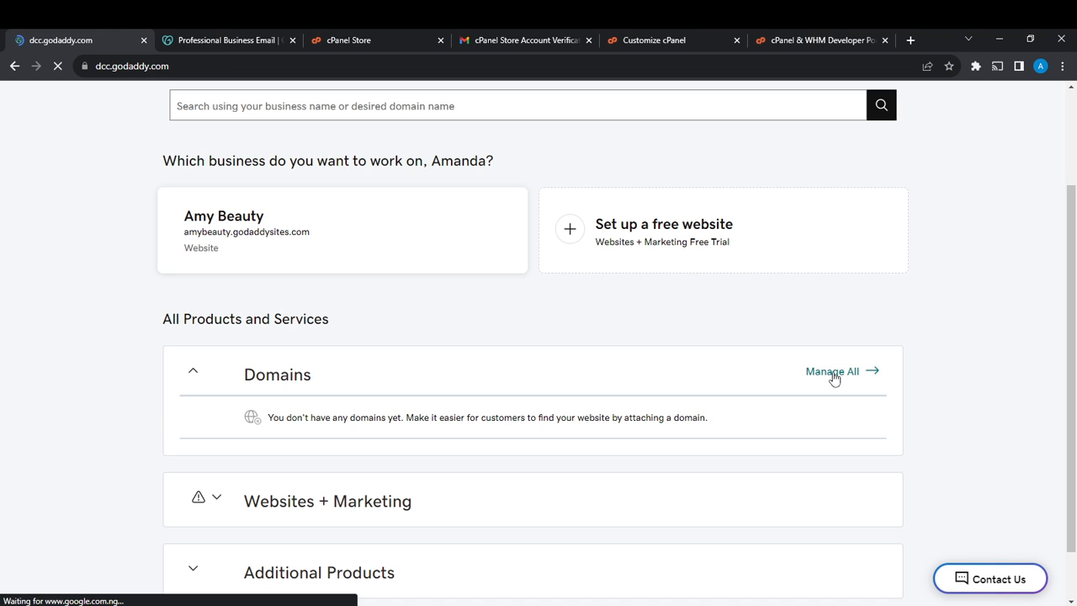
# Step: Go to Manage All domains and then to DNS in the Domain Portfolio sidebar
pyautogui.click(832, 372)
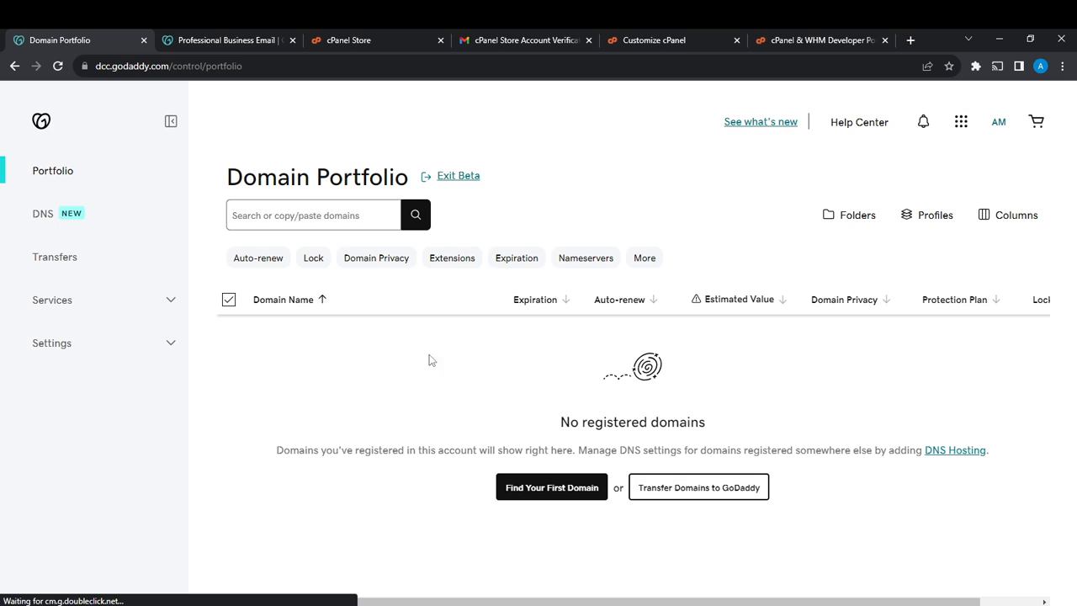
pyautogui.moveTo(42, 212)
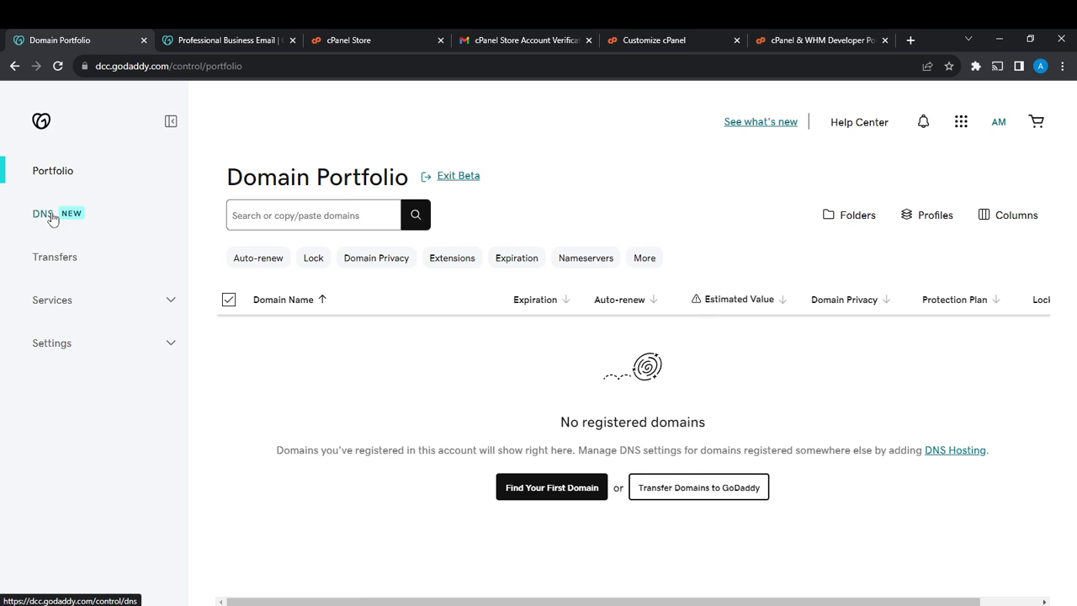
pyautogui.click(42, 214)
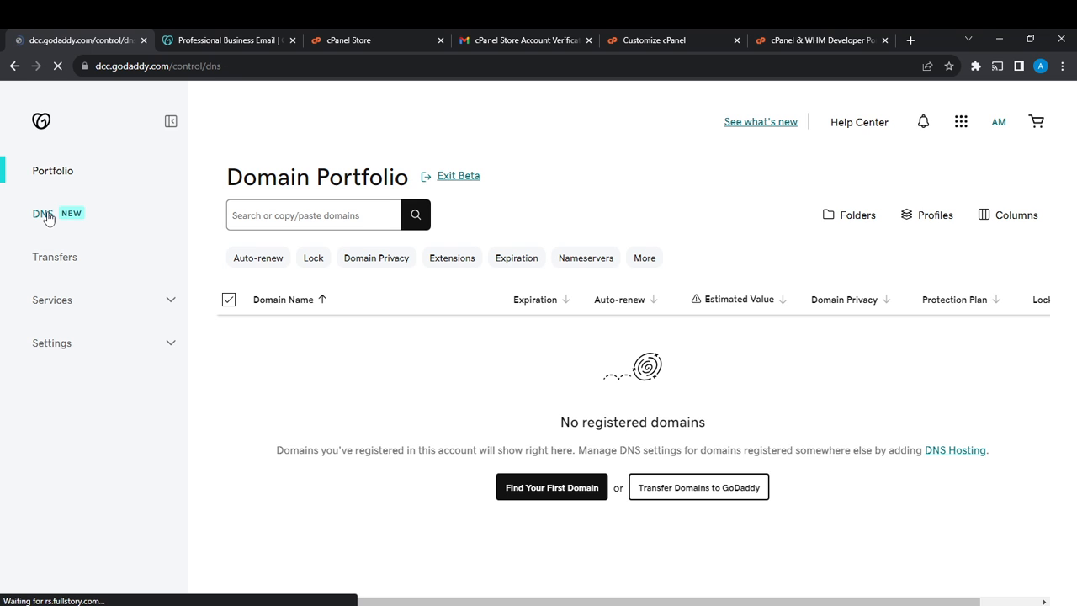
# Step: Reach amybeauty.info DNS Management and scroll to its A, NS, CNAME and SOA records
pyautogui.click(42, 213)
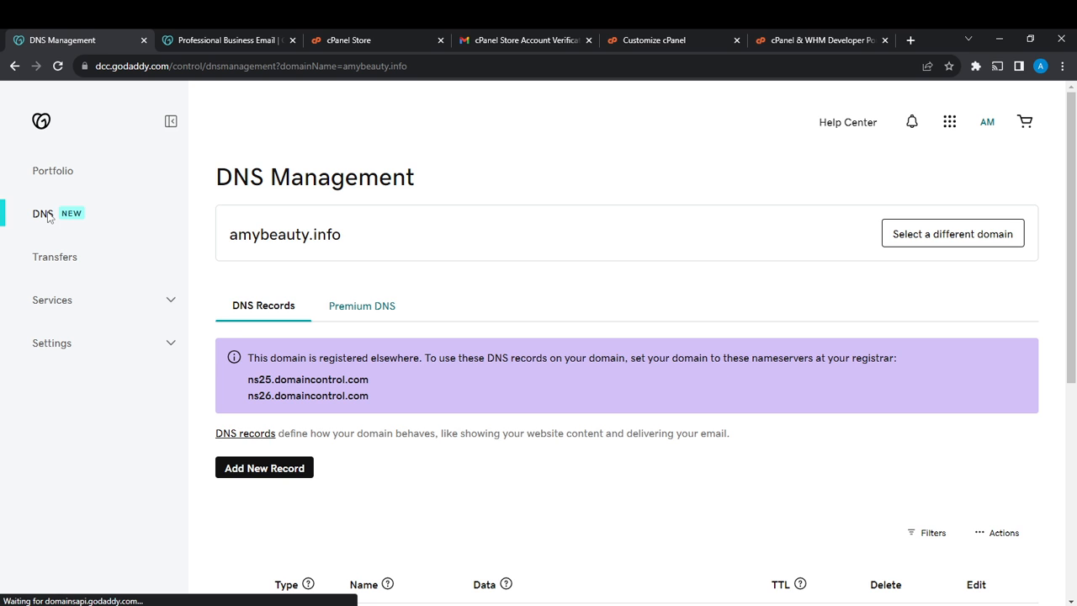
pyautogui.scroll(-3)
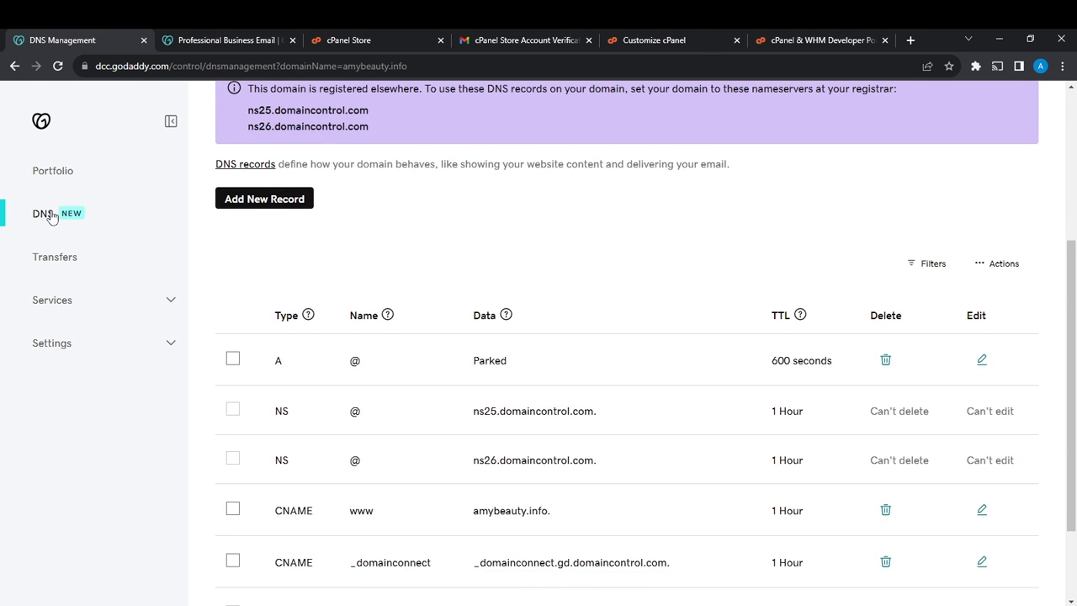
pyautogui.scroll(-3)
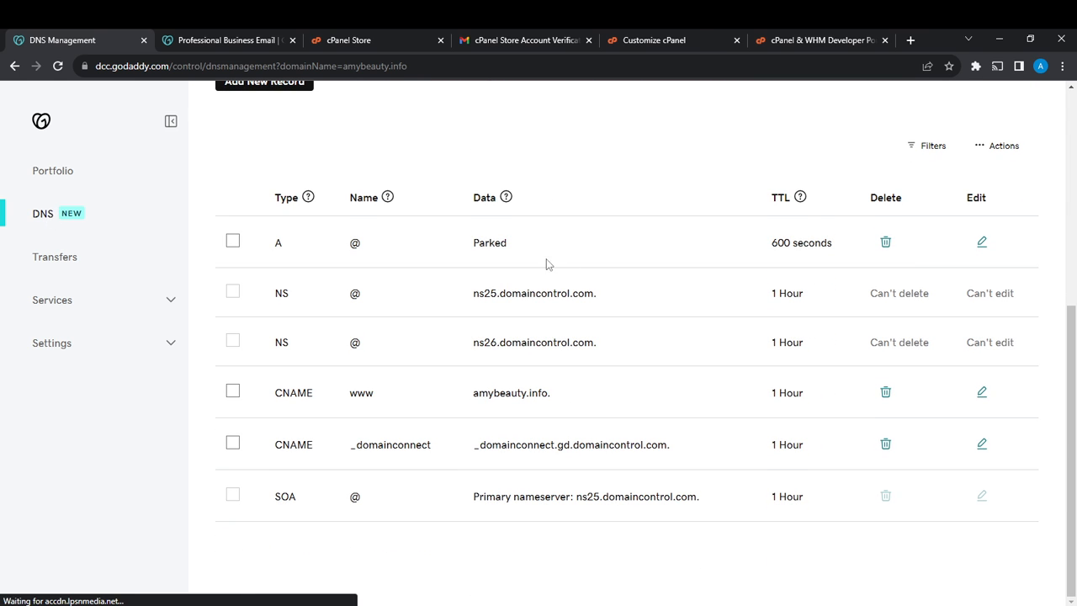
pyautogui.moveTo(215, 267)
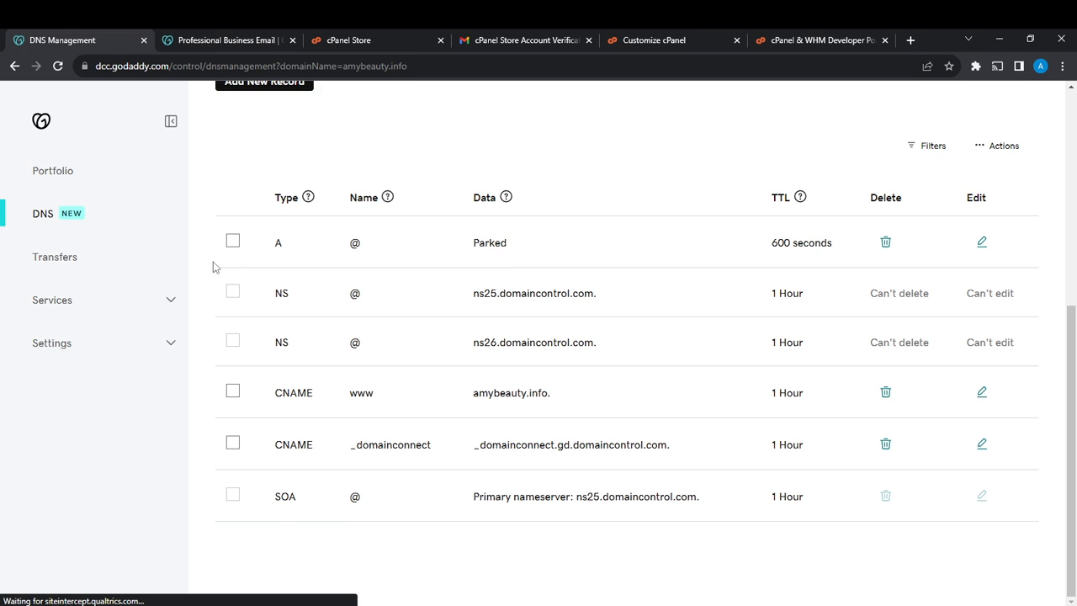
# Step: Select the @ A record pointing to Parked so Delete becomes available
pyautogui.click(232, 242)
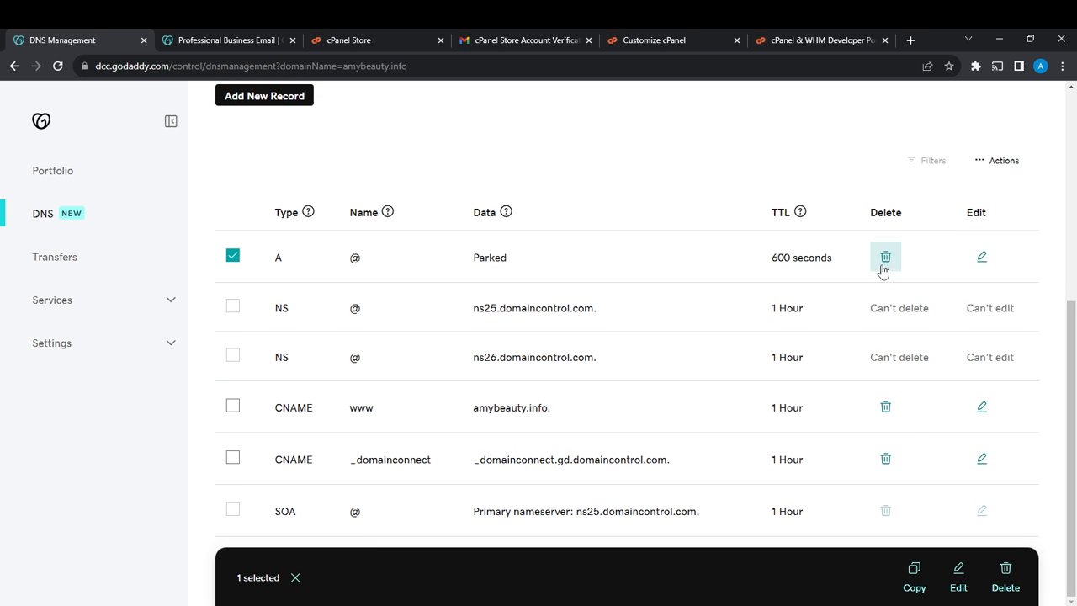
pyautogui.moveTo(830, 528)
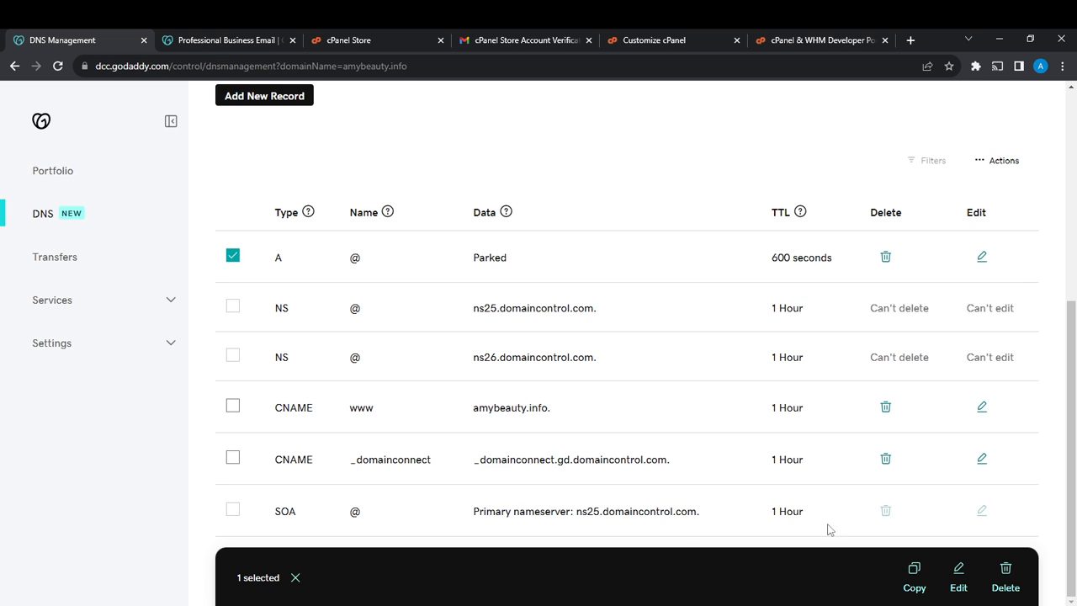
pyautogui.moveTo(427, 347)
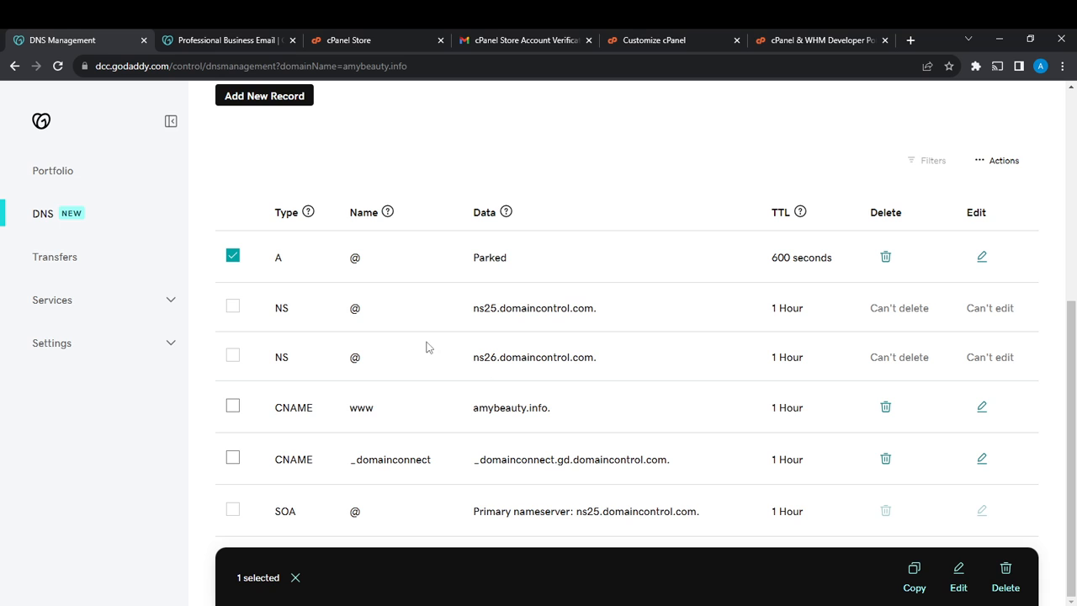
pyautogui.moveTo(1007, 587)
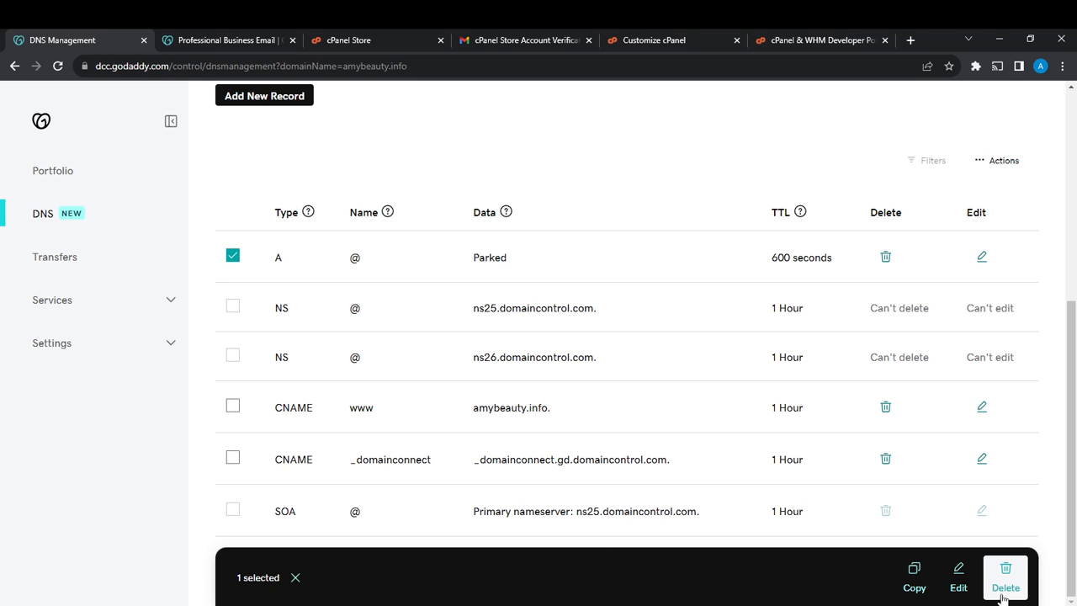
pyautogui.moveTo(350, 219)
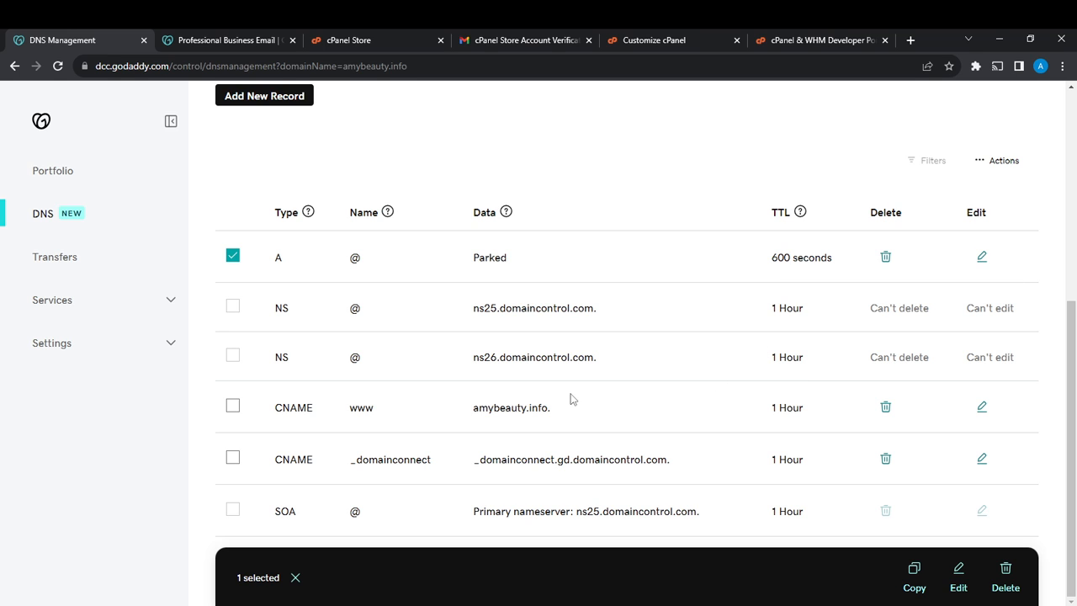
pyautogui.moveTo(436, 317)
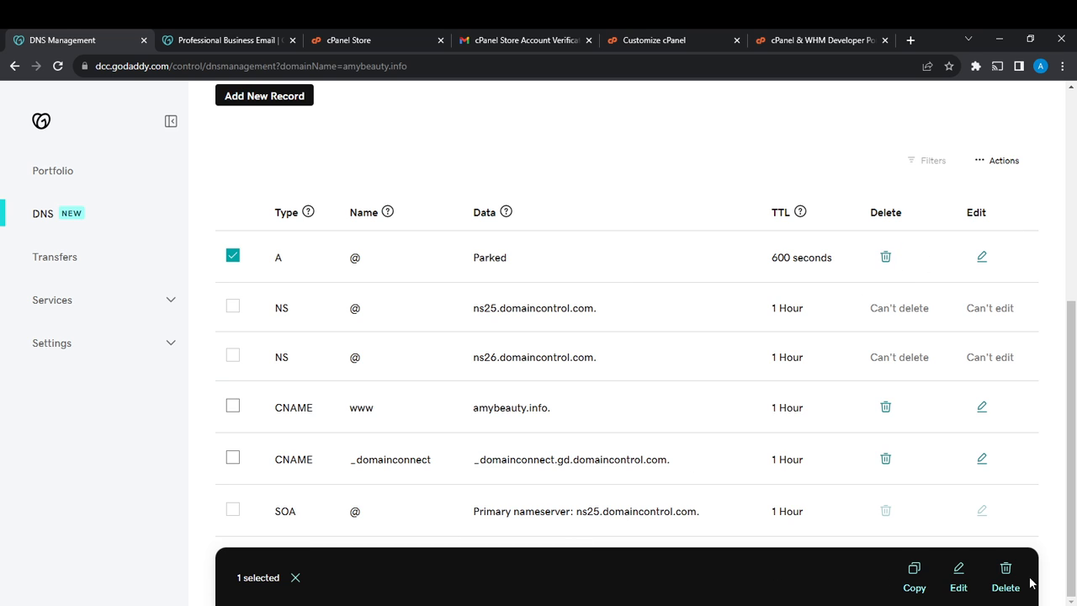
pyautogui.moveTo(232, 278)
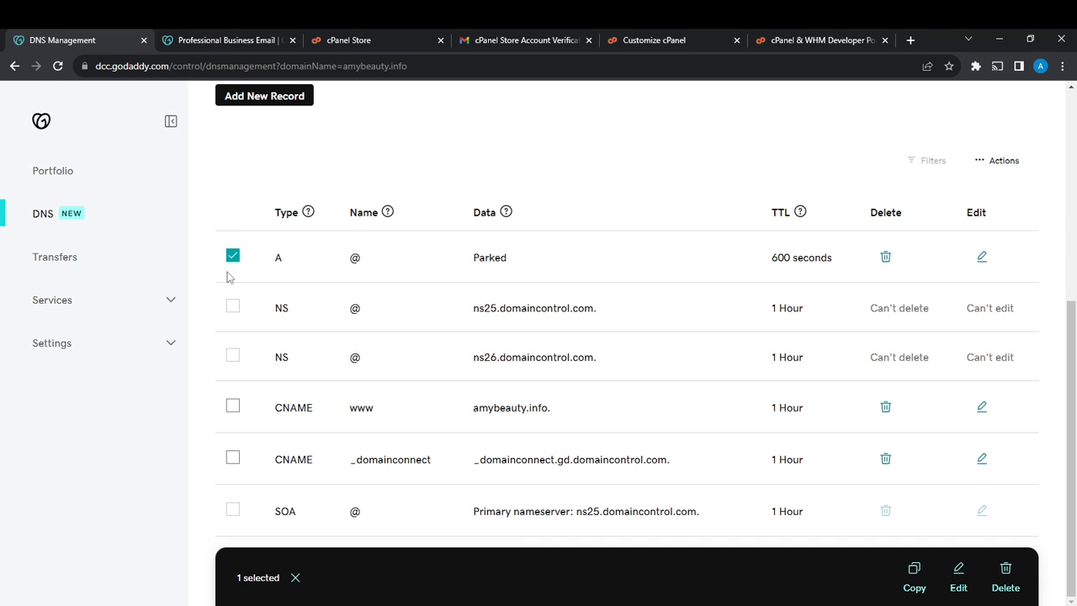
# Step: Deselect the Parked A record so no DNS records are checked
pyautogui.click(233, 256)
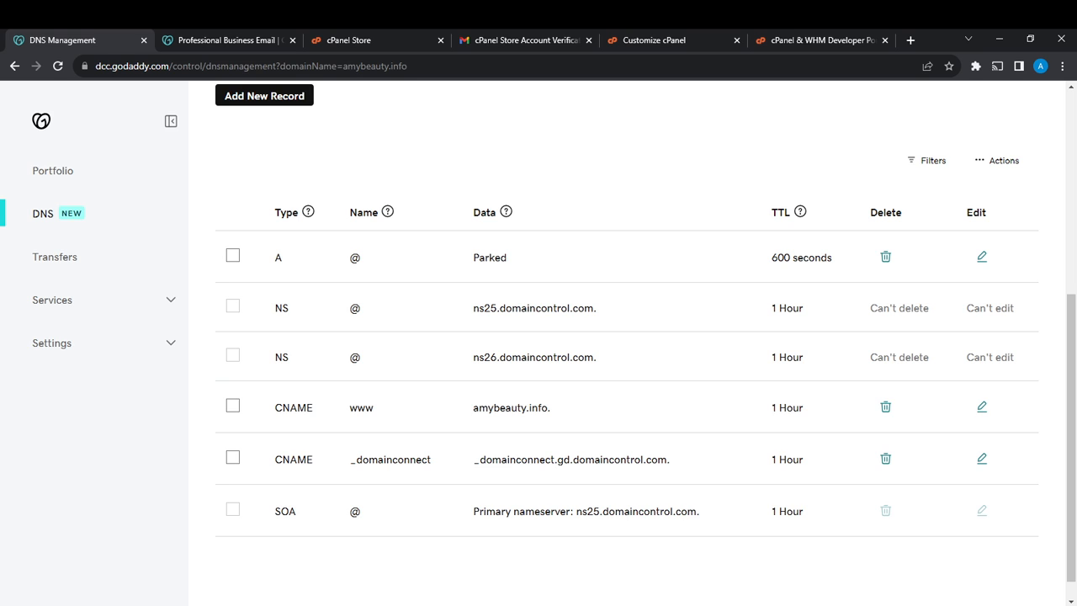
pyautogui.moveTo(249, 335)
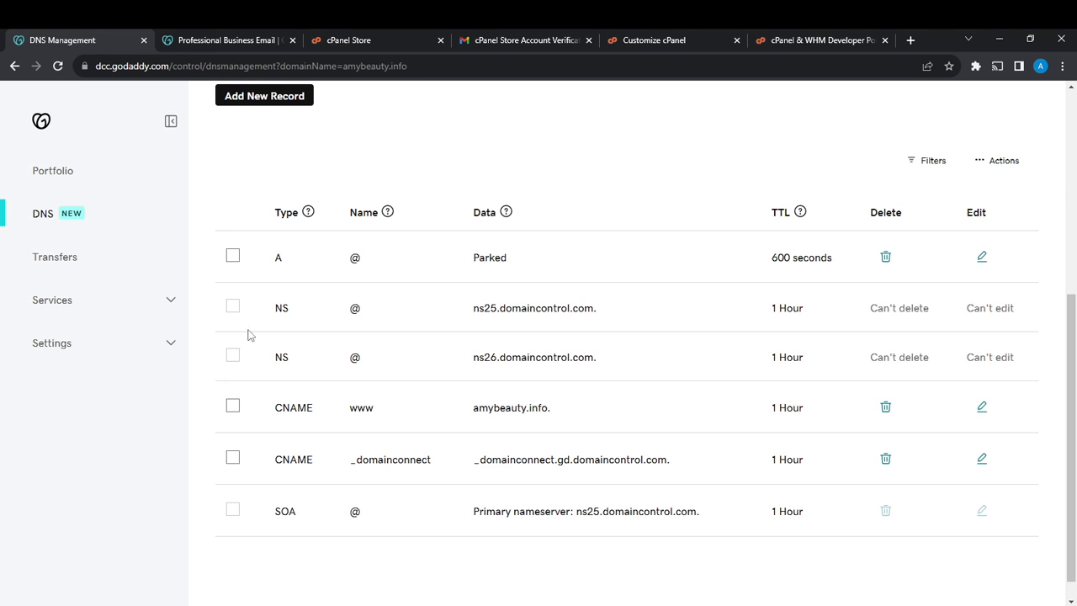
pyautogui.moveTo(242, 421)
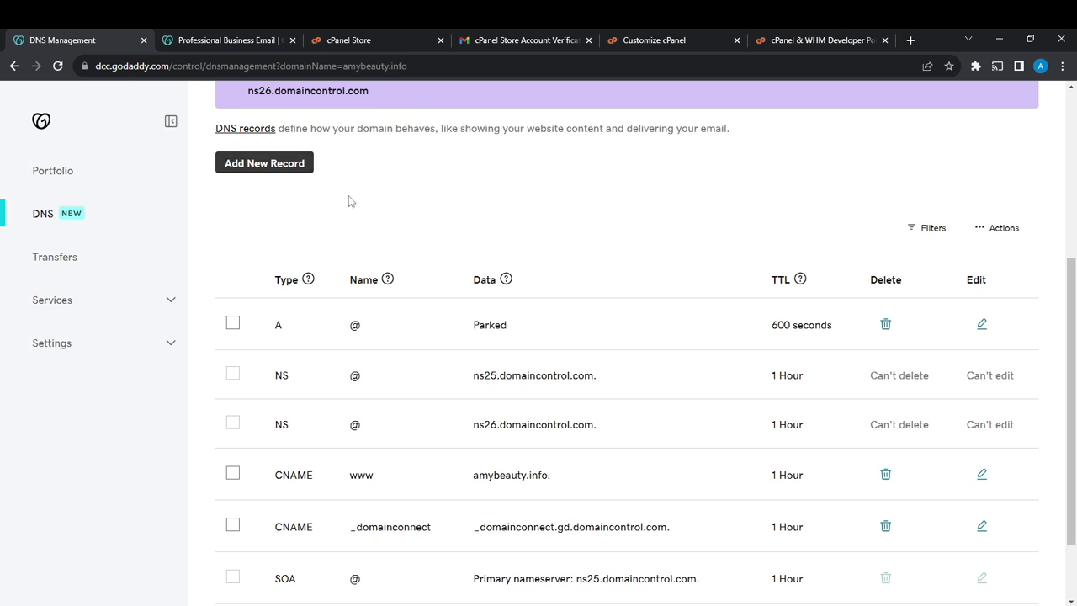
pyautogui.moveTo(552, 368)
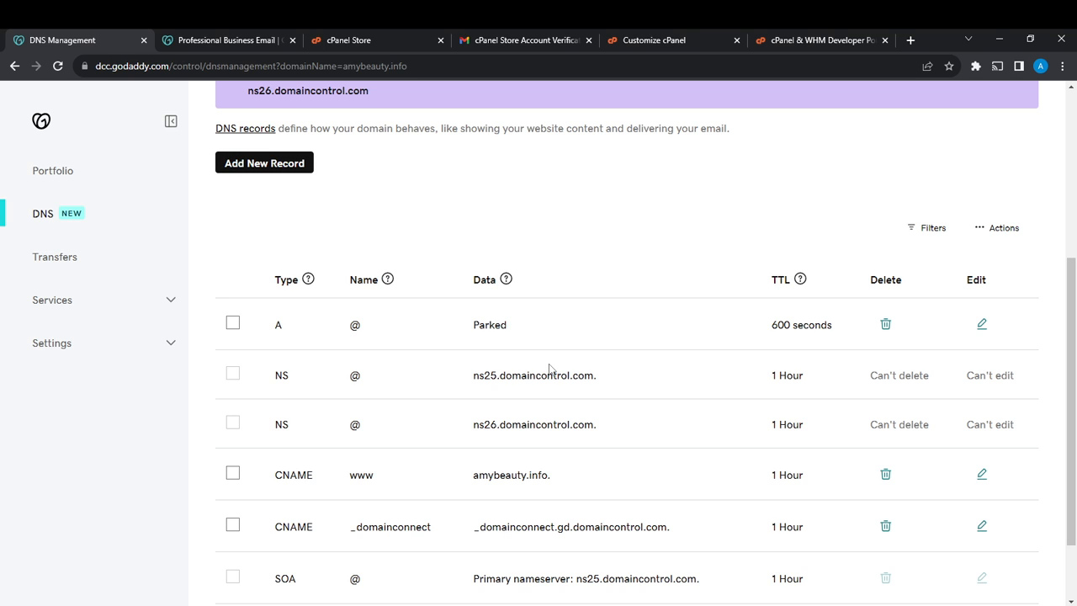